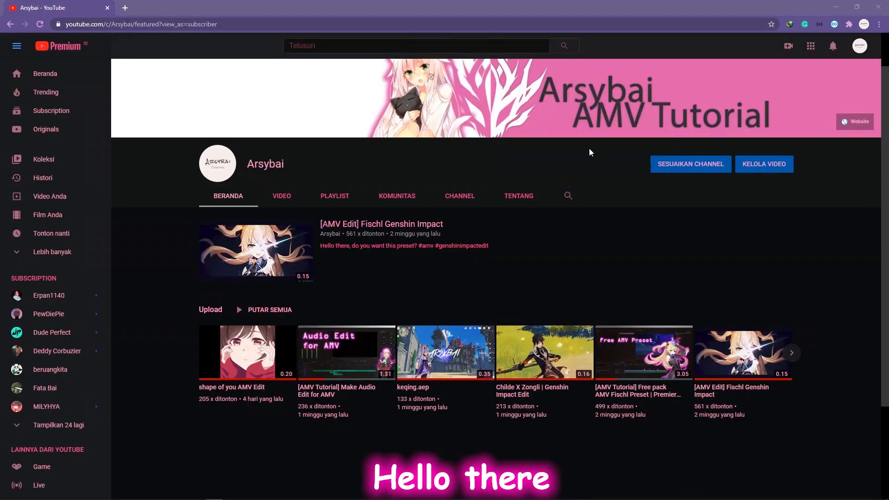
{"action": "mouse_move", "coordinate": [398, 215]}
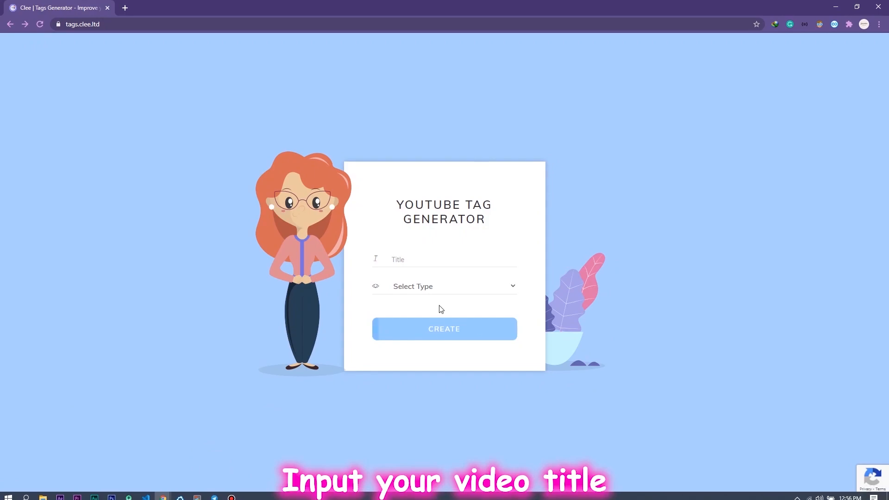
Step: Generate Tag-type results for the title 'arsybai' in Clee Tags Generator
{"action": "left_click", "coordinate": [444, 260]}
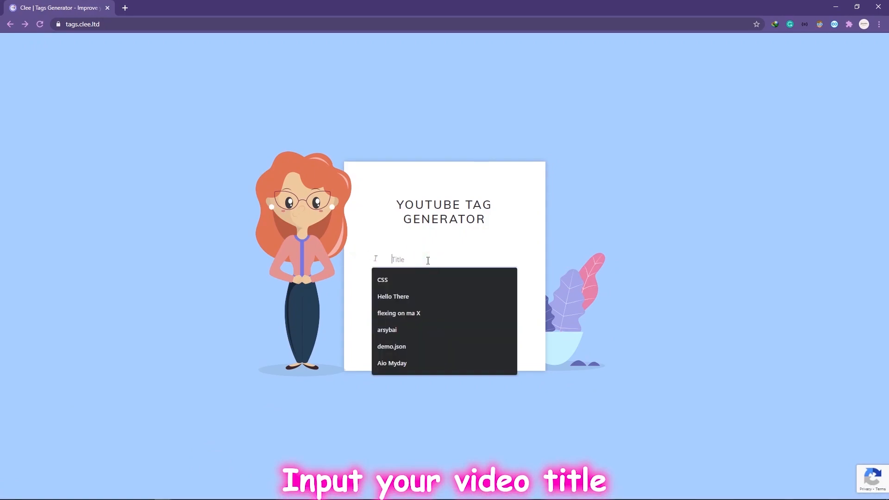
{"action": "left_click", "coordinate": [387, 329]}
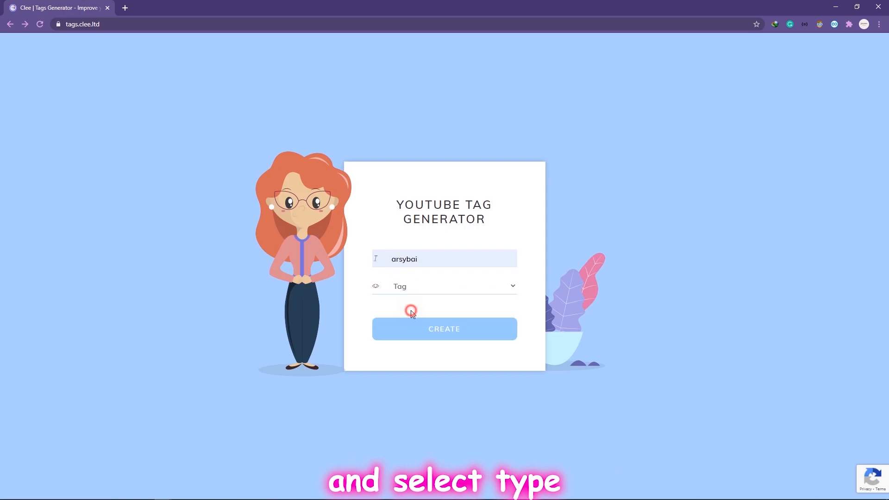
{"action": "left_click", "coordinate": [444, 329]}
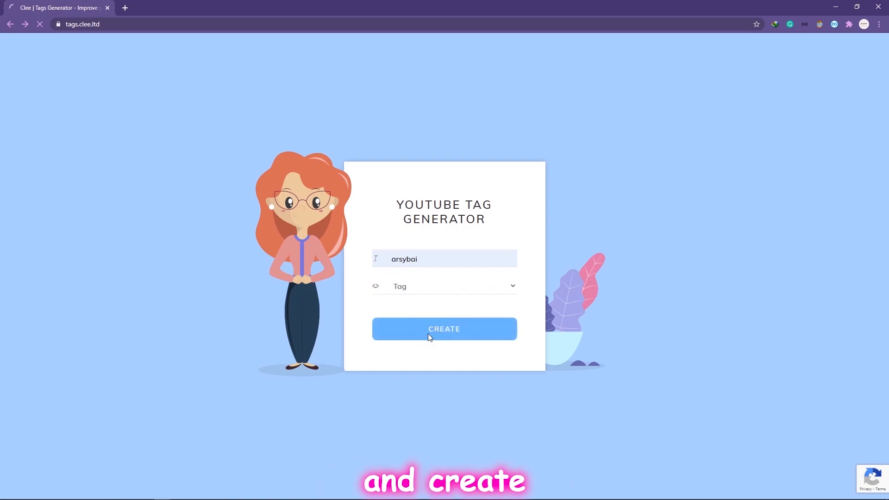
{"action": "left_click", "coordinate": [444, 329]}
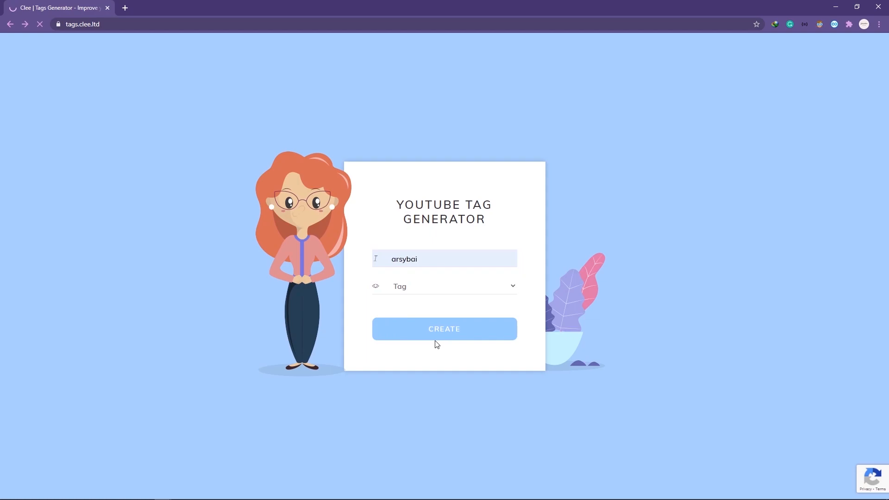
{"action": "left_click", "coordinate": [444, 329]}
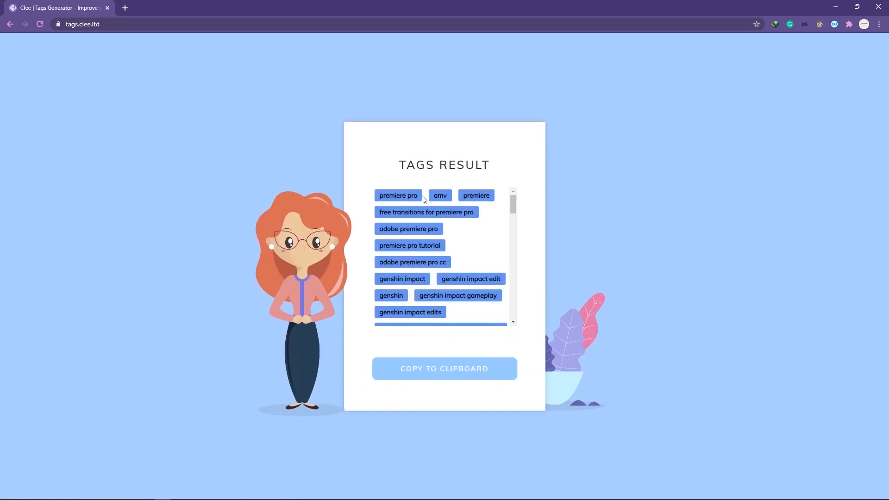
Step: Review the generated tag list, copy it to the clipboard and dismiss the notice
{"action": "scroll", "scroll_direction": "down", "scroll_amount": 3}
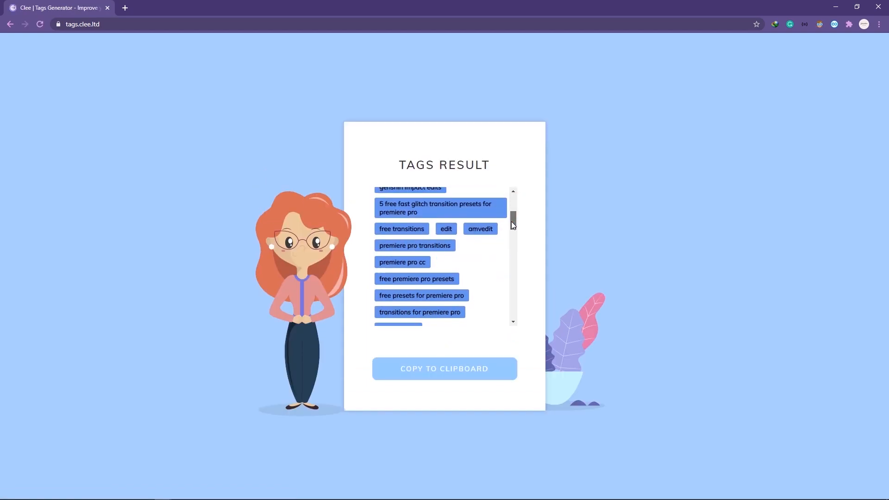
{"action": "scroll", "scroll_direction": "down", "scroll_amount": 3}
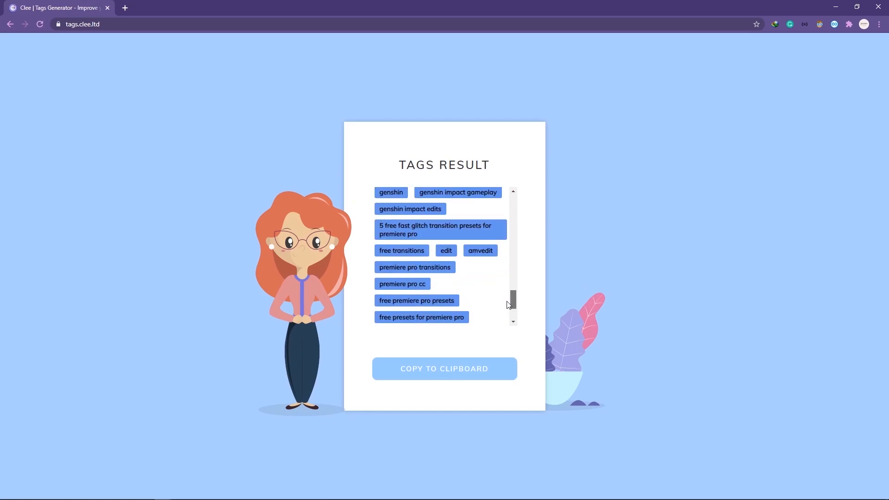
{"action": "left_click", "coordinate": [444, 368]}
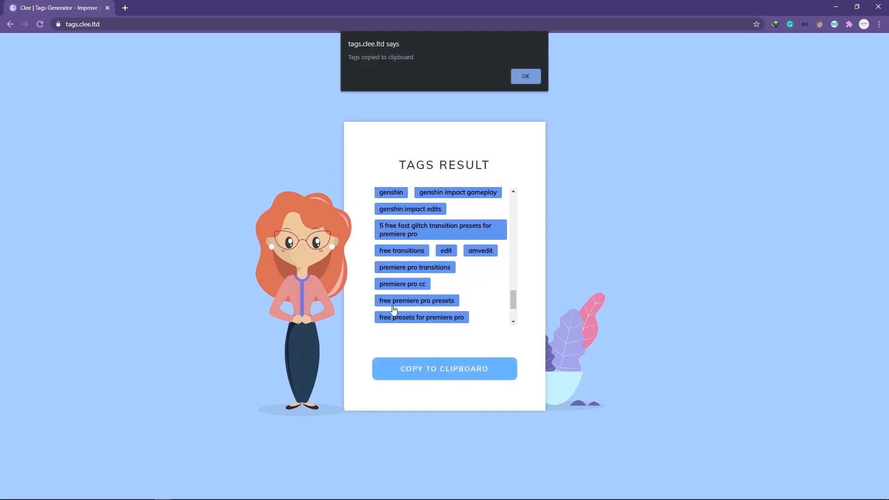
{"action": "left_click", "coordinate": [525, 76]}
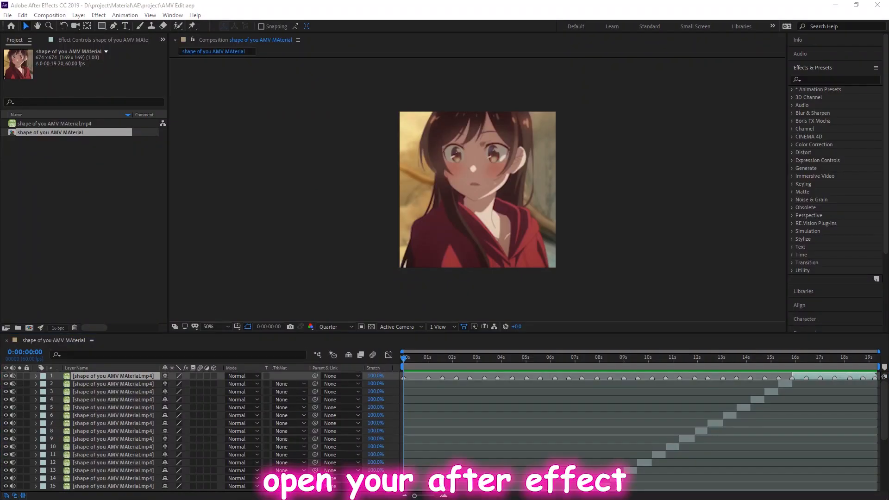
{"action": "left_click", "coordinate": [411, 359]}
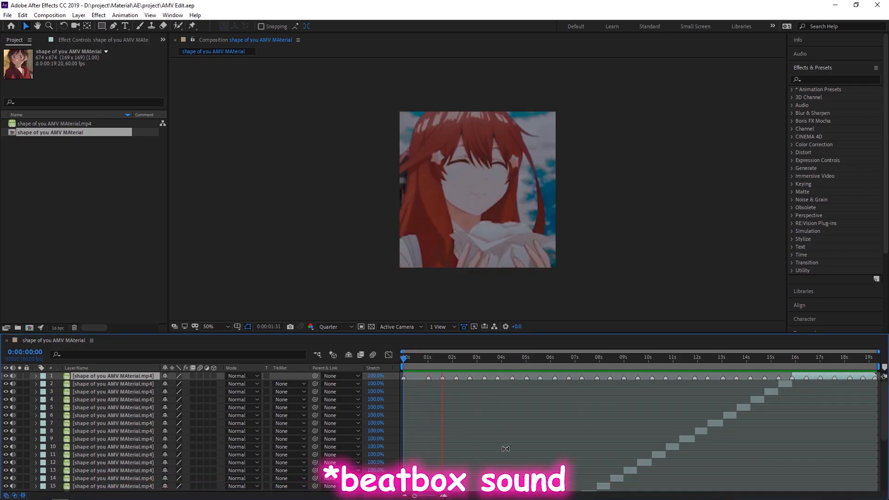
{"action": "left_click_drag", "start_coordinate": [442, 376], "coordinate": [485, 375]}
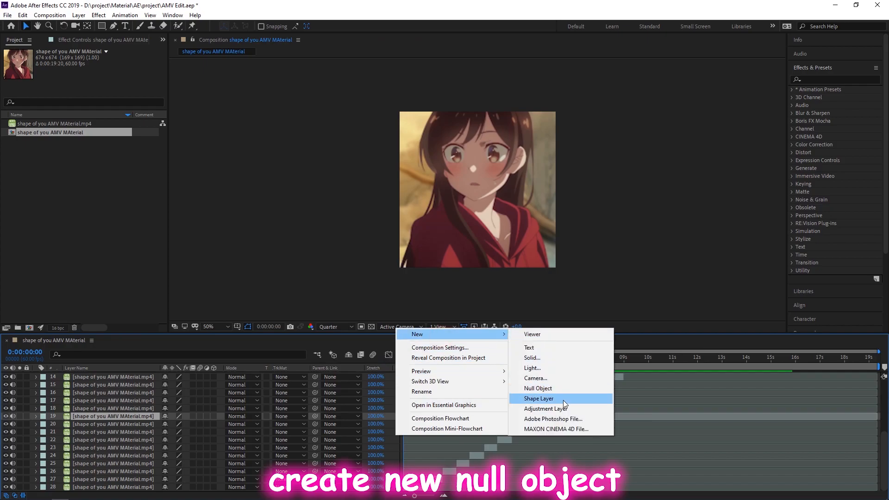
Step: Add a Null 1 object and move the current time to the first beat
{"action": "left_click", "coordinate": [537, 388]}
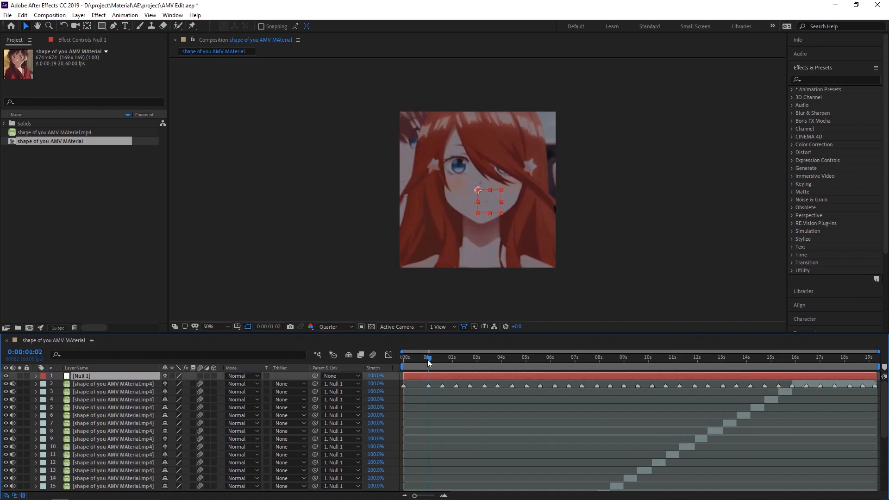
{"action": "left_click", "coordinate": [427, 357]}
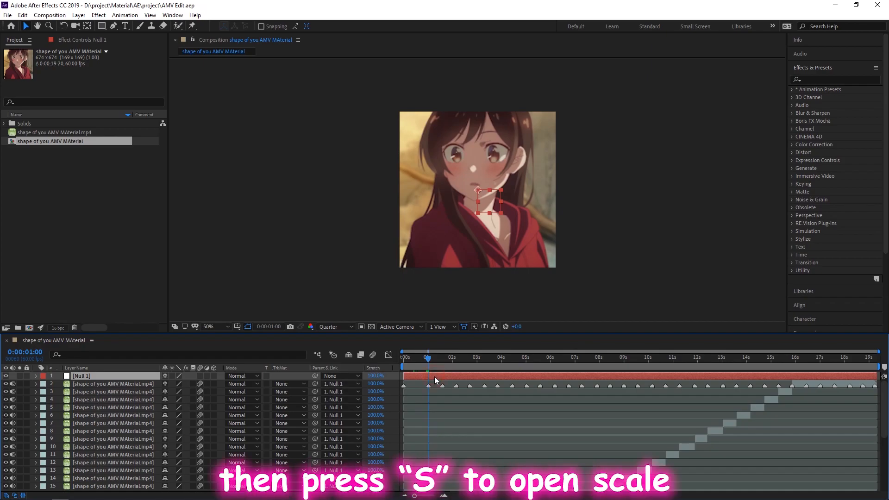
Step: Set Null 1's Scale to 116% and keyframe it at beat markers through seven seconds
{"action": "key", "text": "s"}
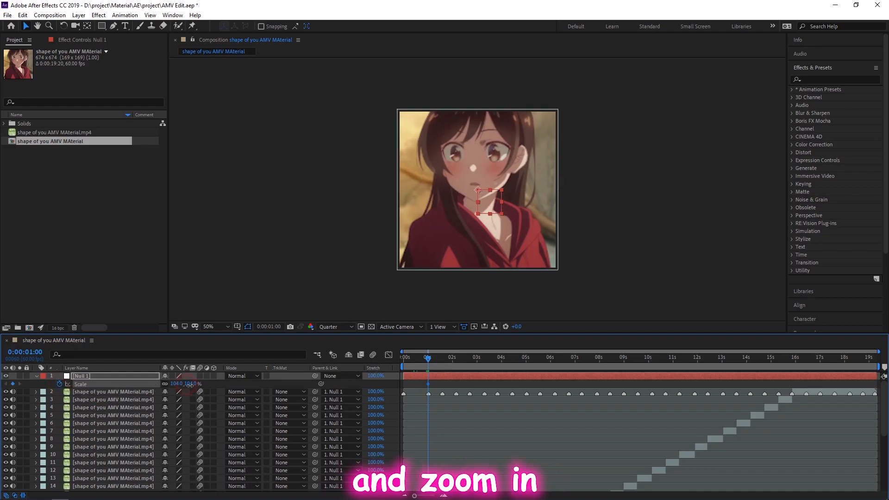
{"action": "left_click_drag", "start_coordinate": [185, 383], "coordinate": [192, 383]}
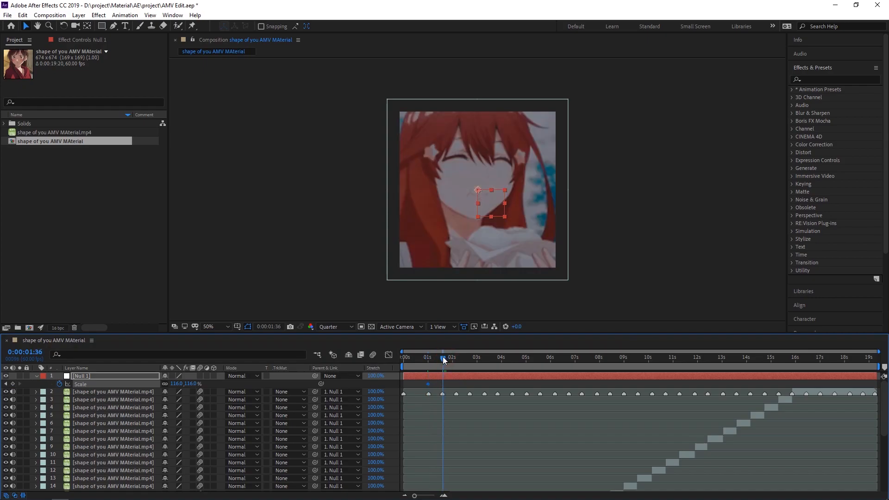
{"action": "mouse_move", "coordinate": [449, 362]}
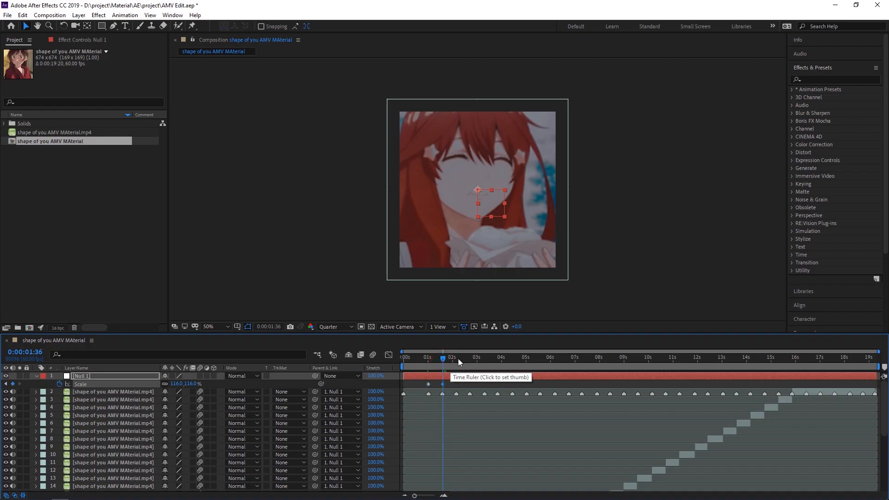
{"action": "left_click", "coordinate": [458, 358]}
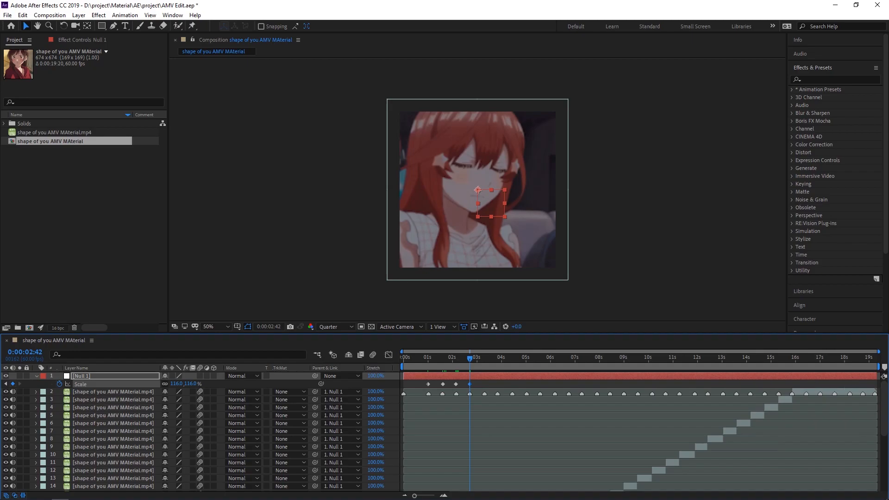
{"action": "left_click", "coordinate": [581, 357]}
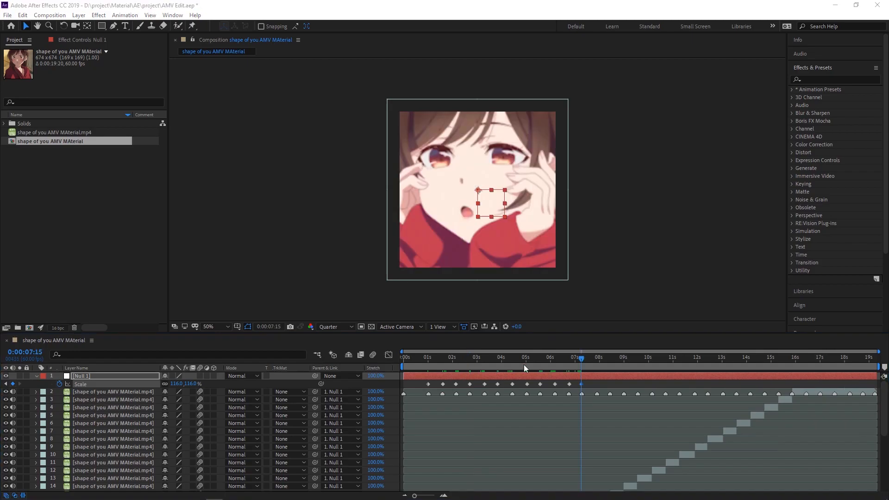
{"action": "left_click", "coordinate": [419, 357]}
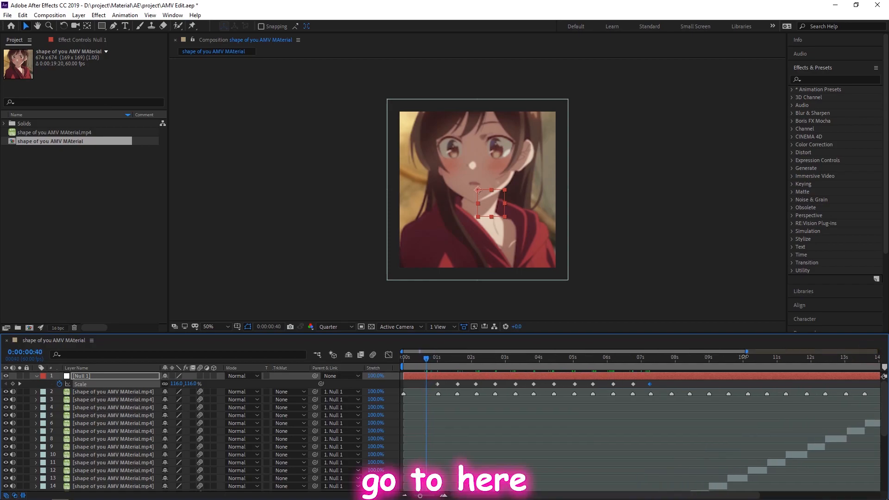
Step: Reset the Scale keyframe just before the first beat back to 100%
{"action": "left_click", "coordinate": [427, 361]}
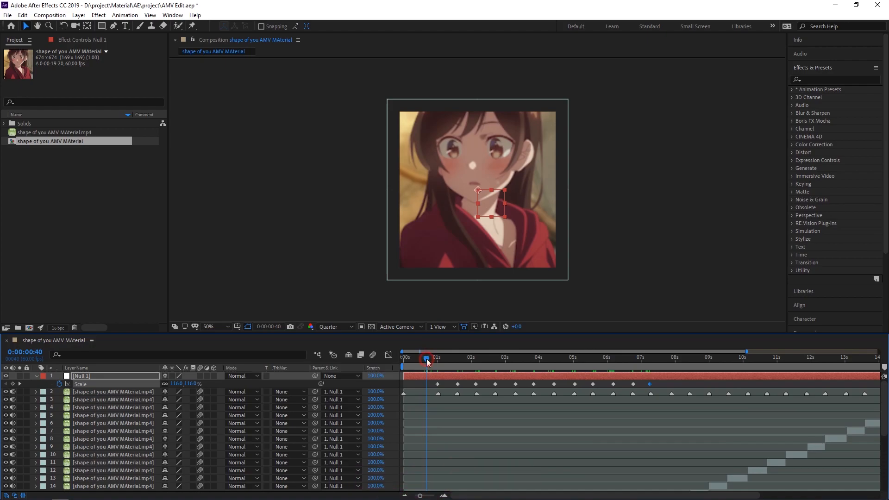
{"action": "mouse_move", "coordinate": [426, 360]}
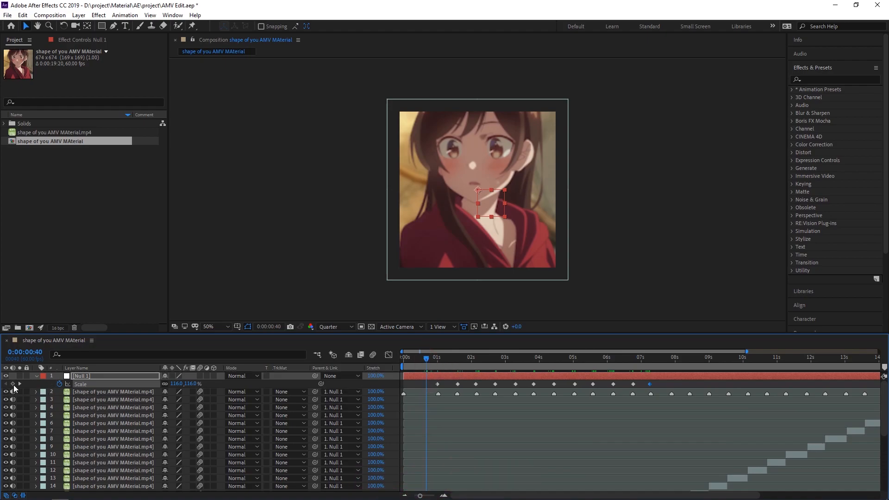
{"action": "right_click", "coordinate": [141, 387]}
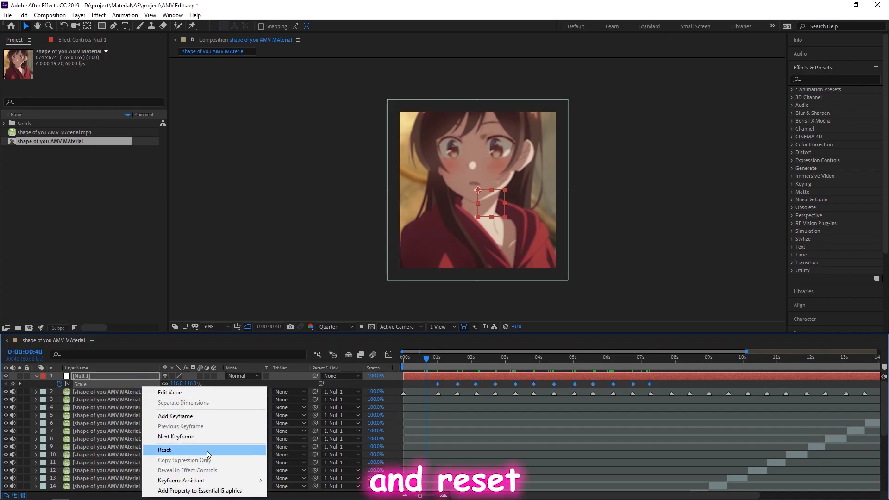
{"action": "left_click", "coordinate": [163, 450]}
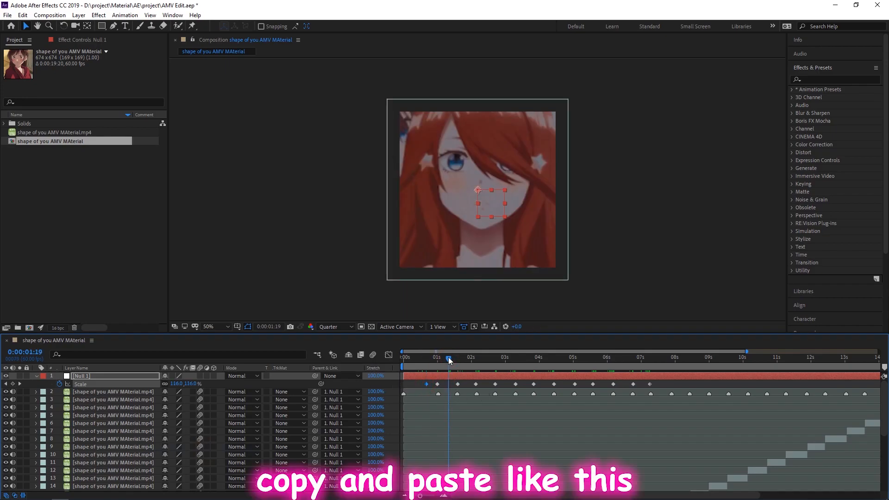
Step: Place the 116%/100% Scale keyframe pair at the following beat markers
{"action": "left_click", "coordinate": [471, 357]}
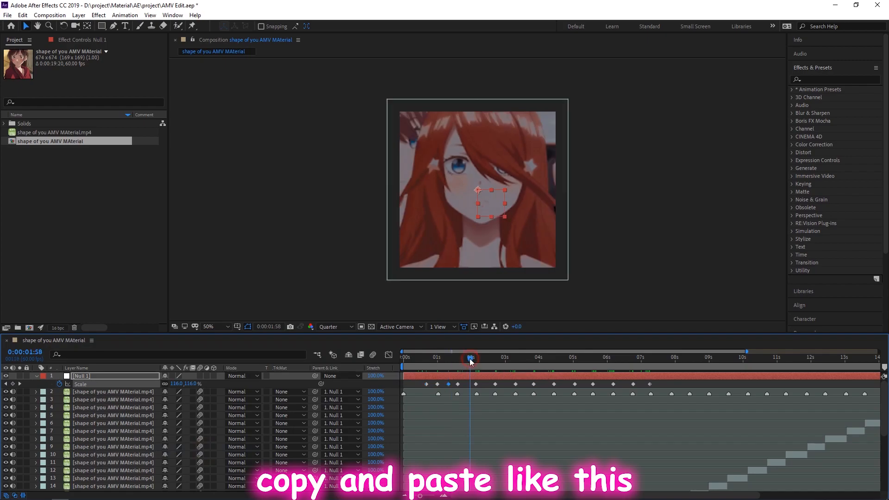
{"action": "left_click_drag", "start_coordinate": [471, 357], "coordinate": [503, 357]}
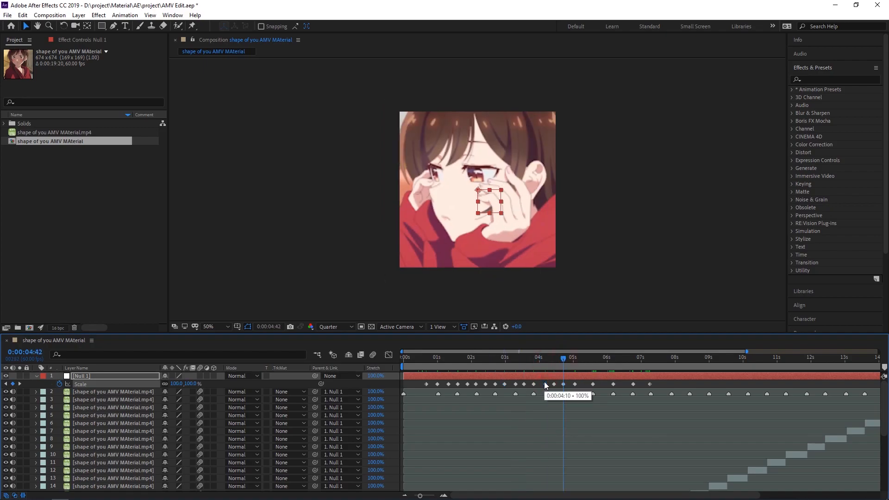
{"action": "left_click", "coordinate": [604, 357]}
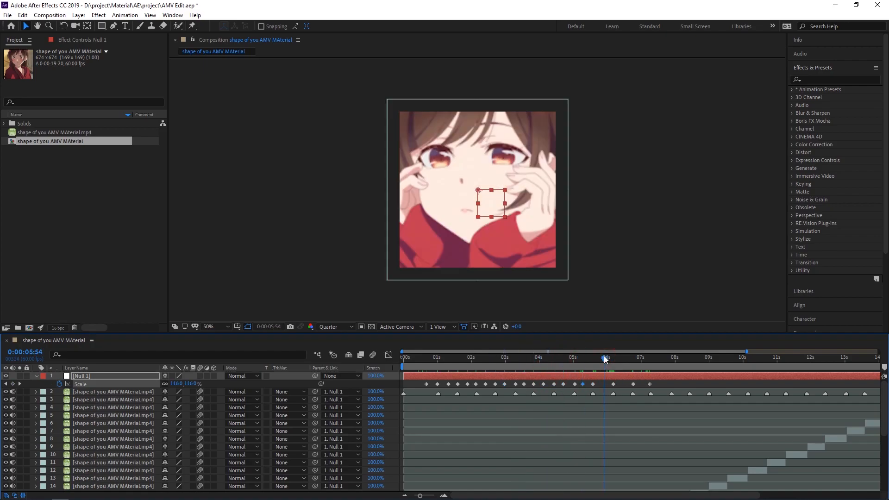
{"action": "left_click", "coordinate": [641, 357]}
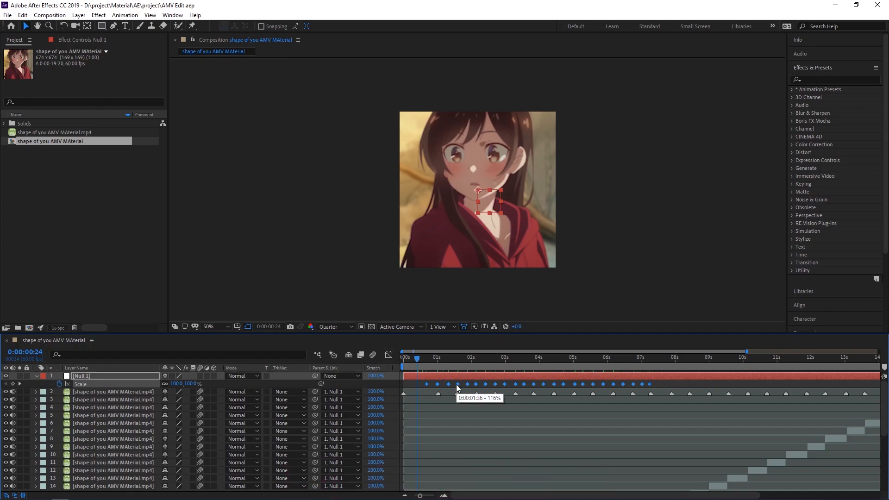
Step: Apply Easy Ease (F9) to Null 1's Scale keyframes and reshape their curve in the Graph Editor
{"action": "key", "text": "f9"}
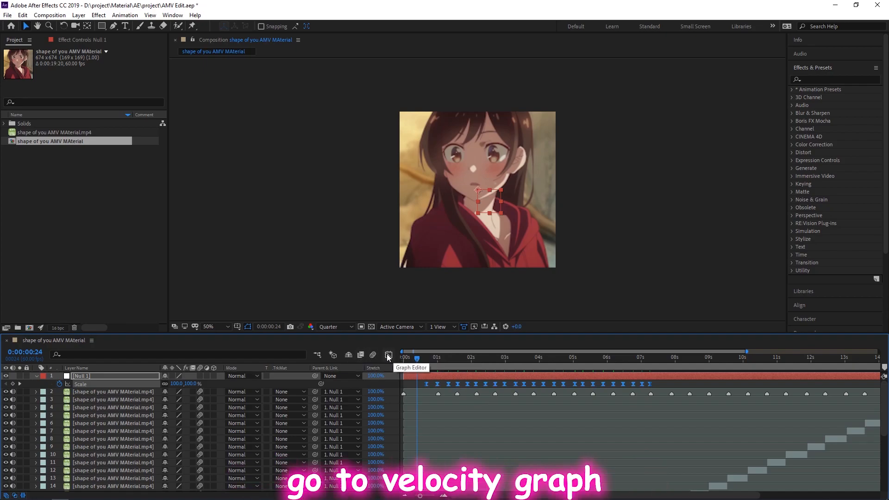
{"action": "left_click", "coordinate": [389, 355]}
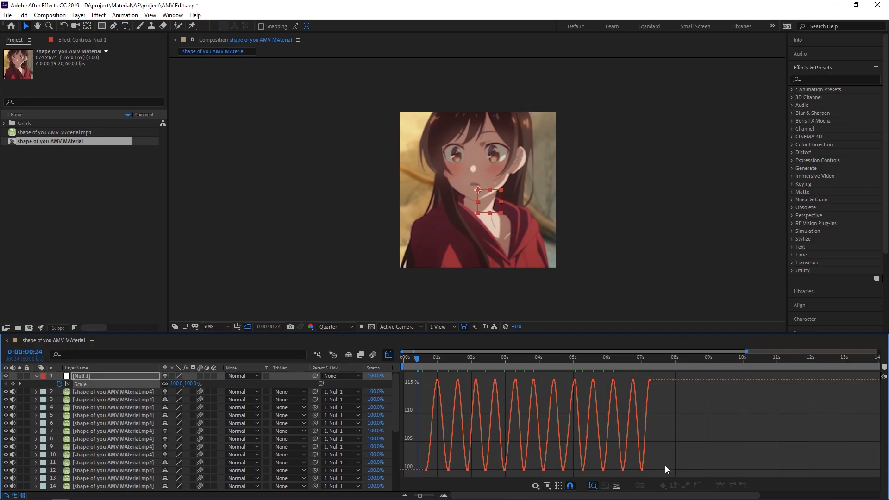
{"action": "left_click_drag", "start_coordinate": [411, 450], "coordinate": [666, 470]}
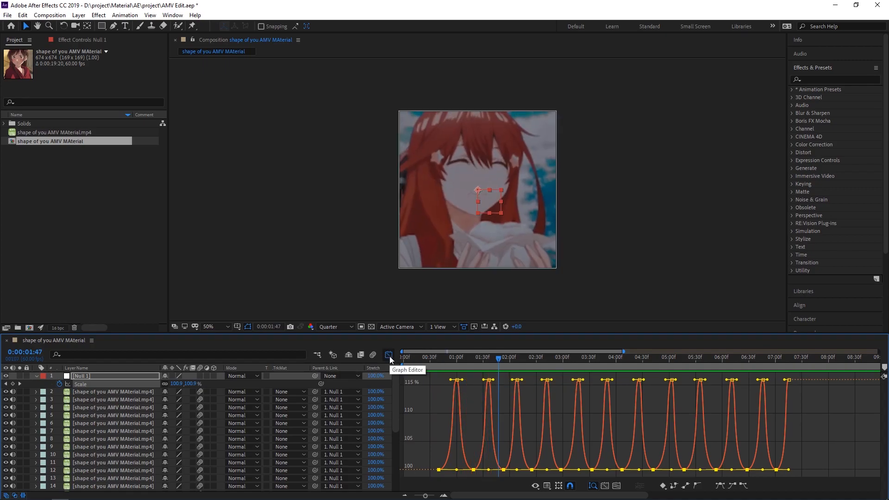
{"action": "left_click", "coordinate": [389, 355]}
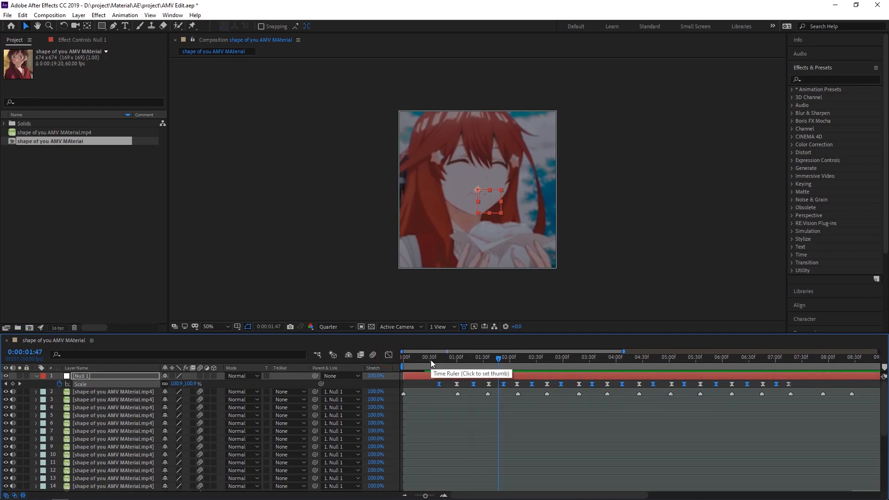
{"action": "left_click", "coordinate": [403, 357]}
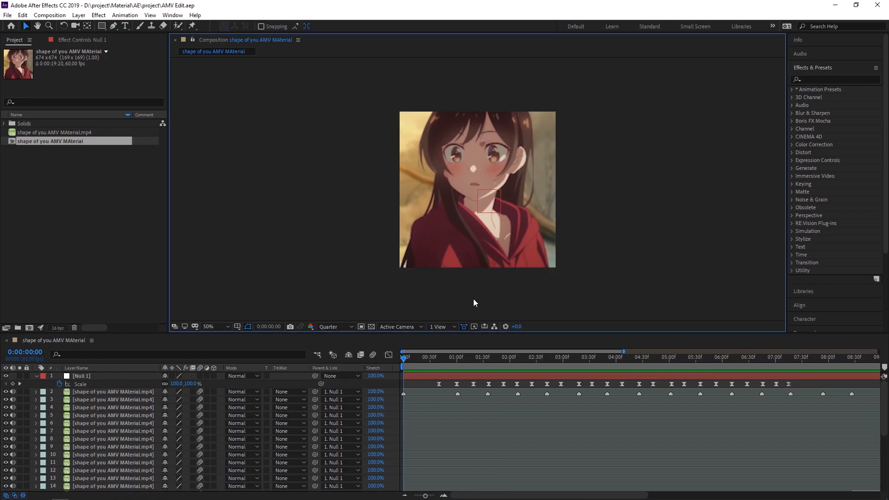
Step: Create Adjustment Layer 1 above Null 1 from the timeline's New menu
{"action": "left_click", "coordinate": [471, 357]}
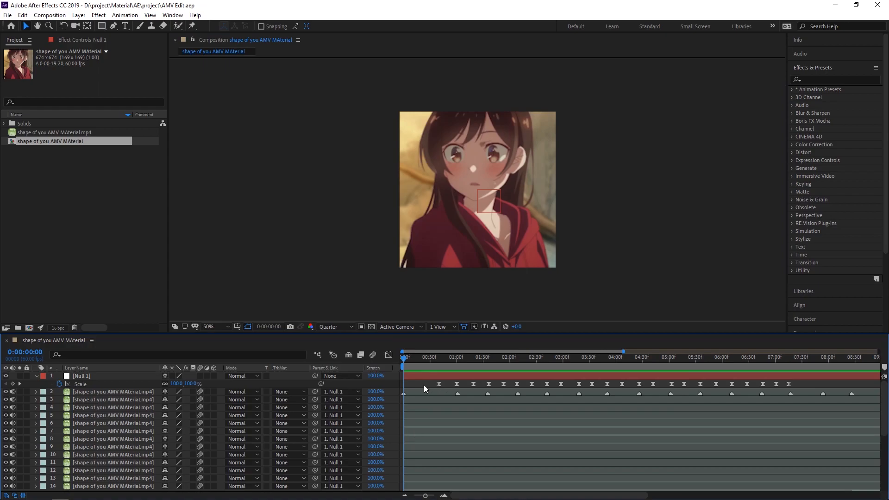
{"action": "right_click", "coordinate": [425, 389]}
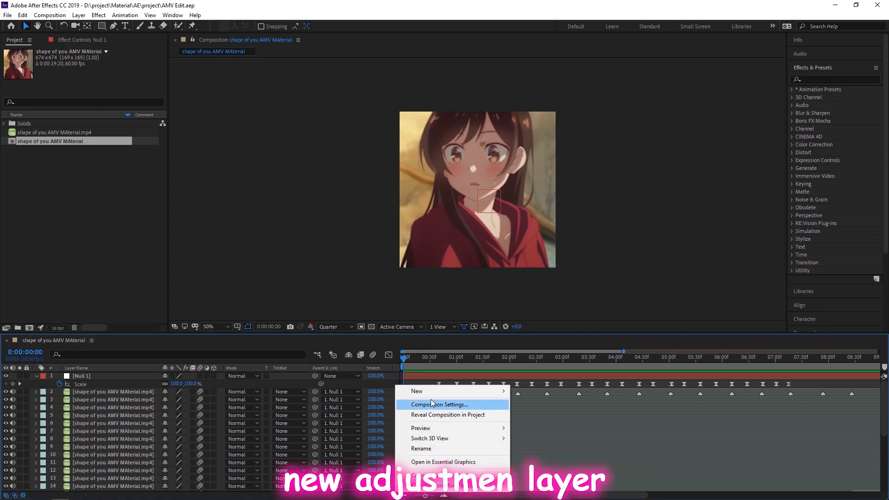
{"action": "mouse_move", "coordinate": [416, 391]}
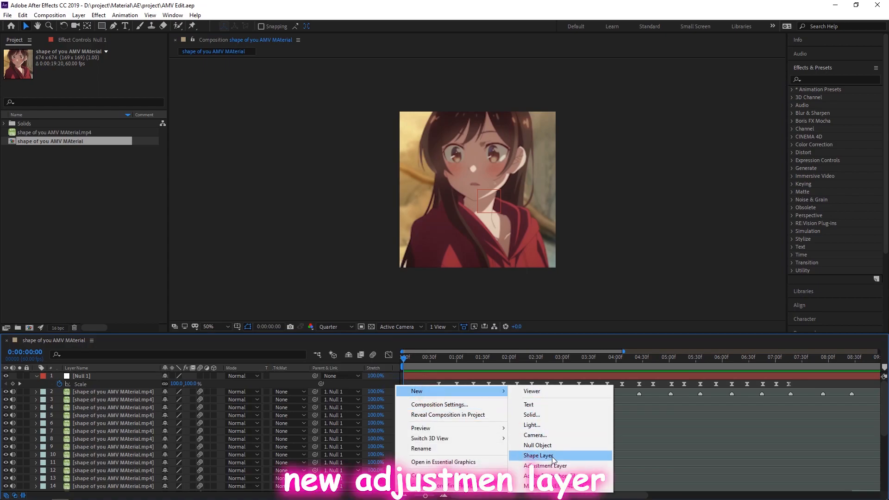
{"action": "mouse_move", "coordinate": [545, 465]}
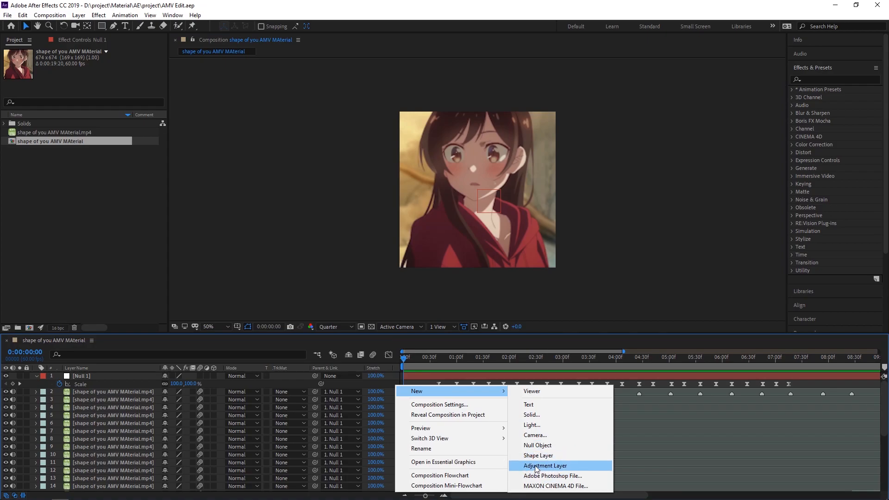
{"action": "left_click", "coordinate": [544, 465]}
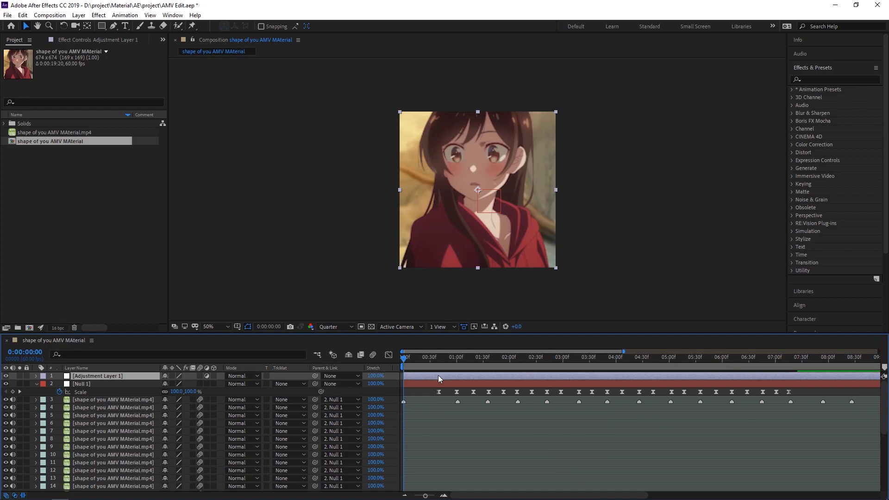
Step: Search 'wig' in Effects & Presets and apply Wigglerama to Adjustment Layer 1
{"action": "left_click", "coordinate": [830, 79]}
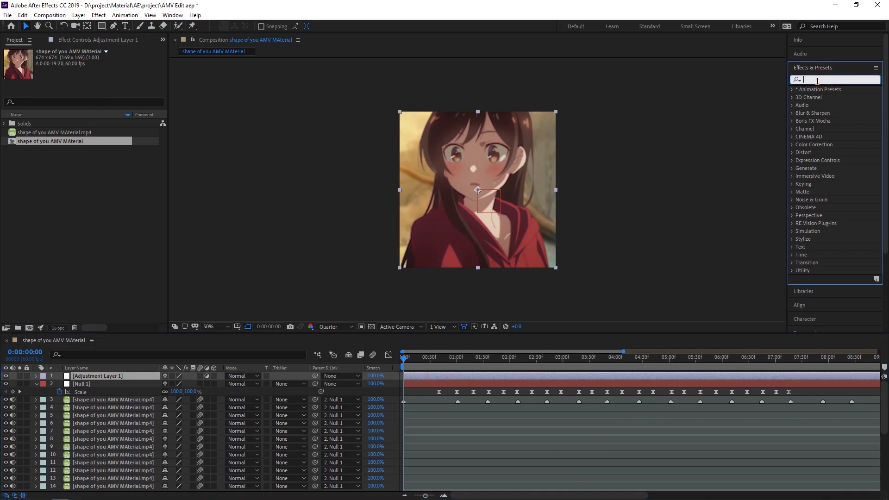
{"action": "type", "text": "wig"}
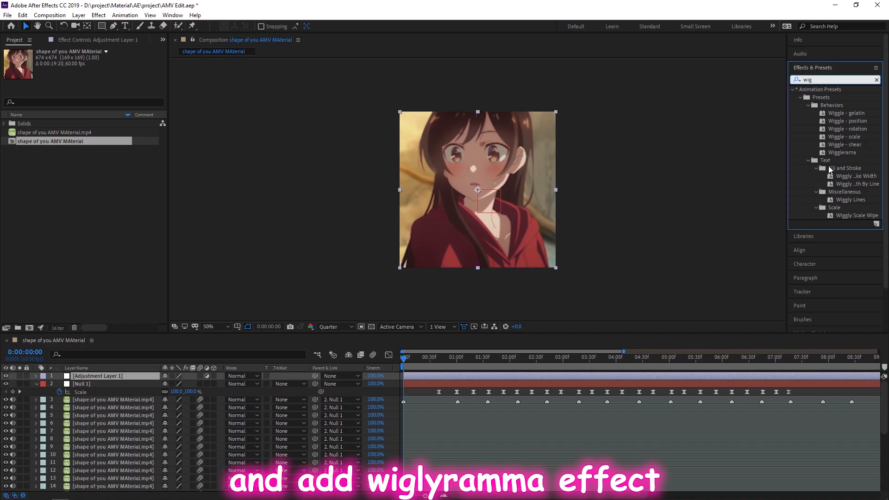
{"action": "left_click", "coordinate": [844, 152]}
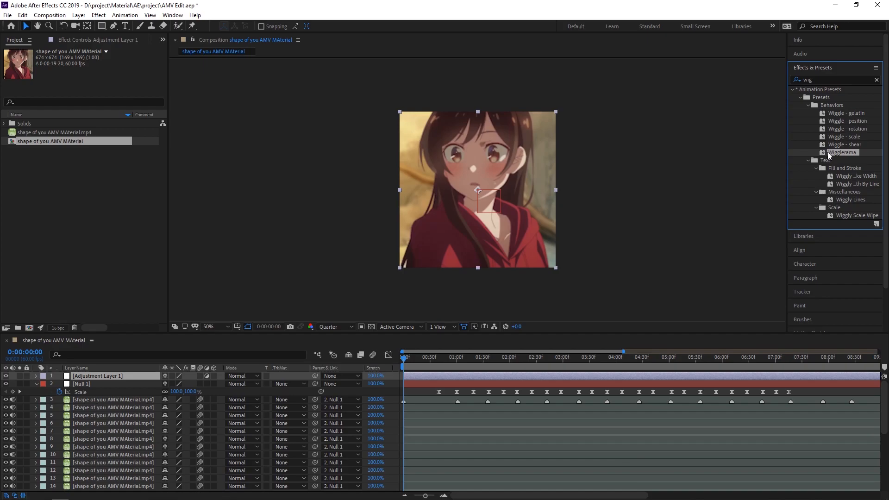
{"action": "double_click", "coordinate": [843, 151]}
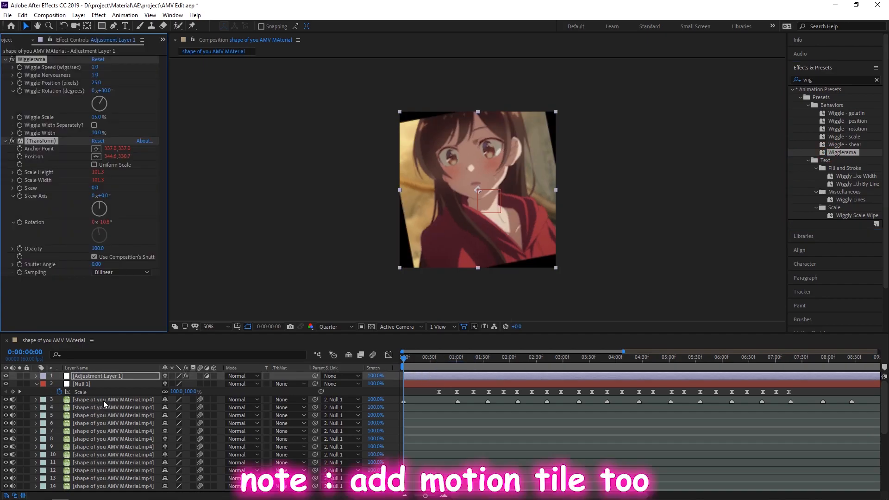
{"action": "left_click", "coordinate": [96, 376]}
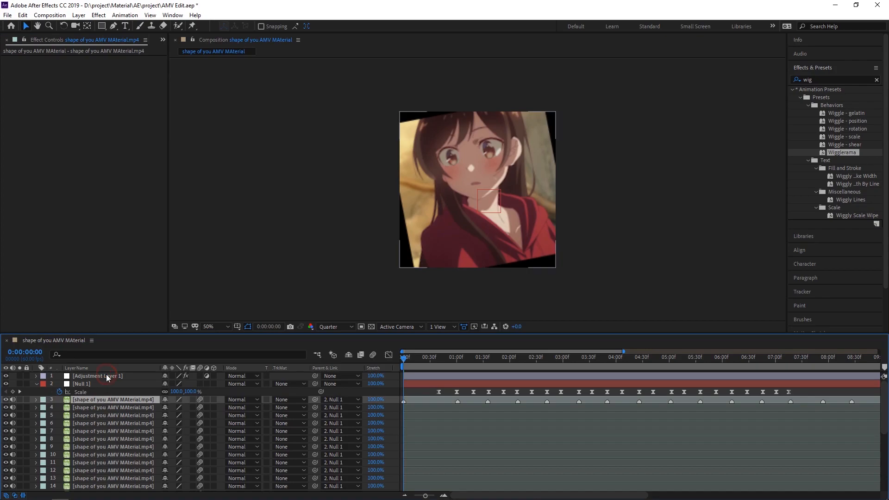
{"action": "left_click", "coordinate": [96, 376]}
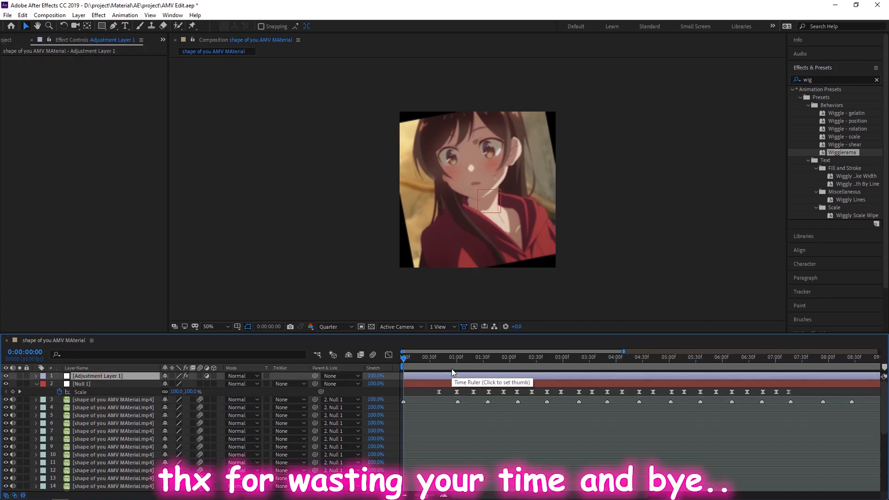